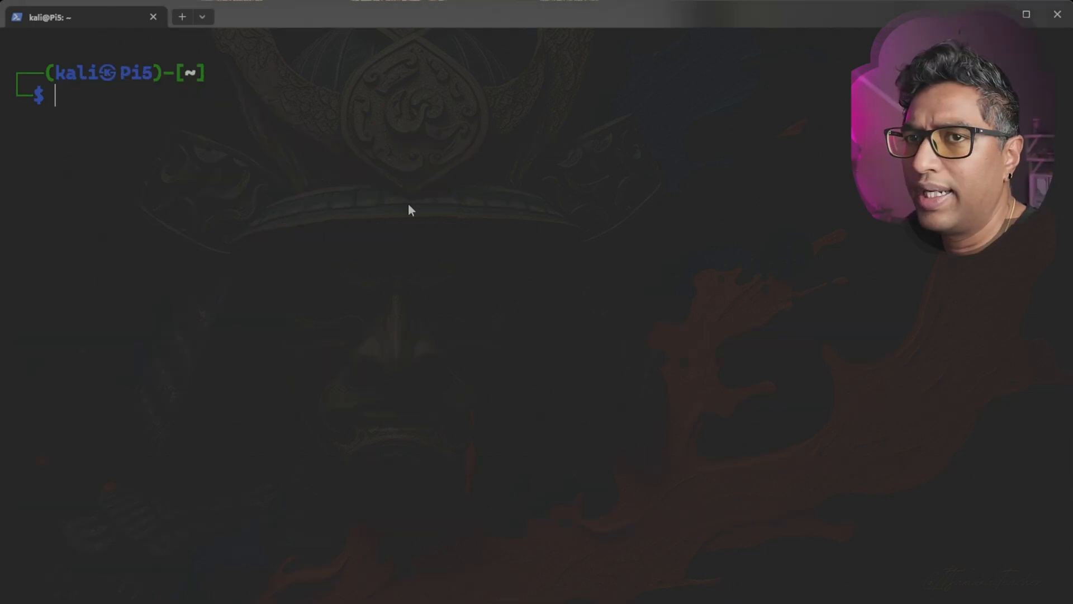
Run sudo nano /etc/hosts to edit the hosts file as root.
text(sudo nano /etc/hosts)
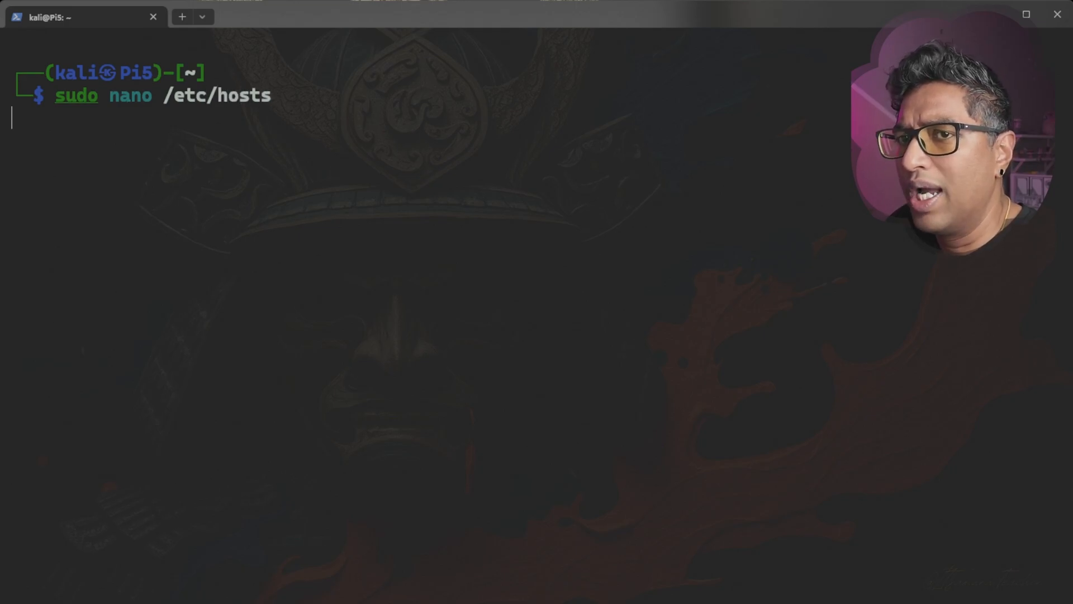
mouse_move(275, 108)
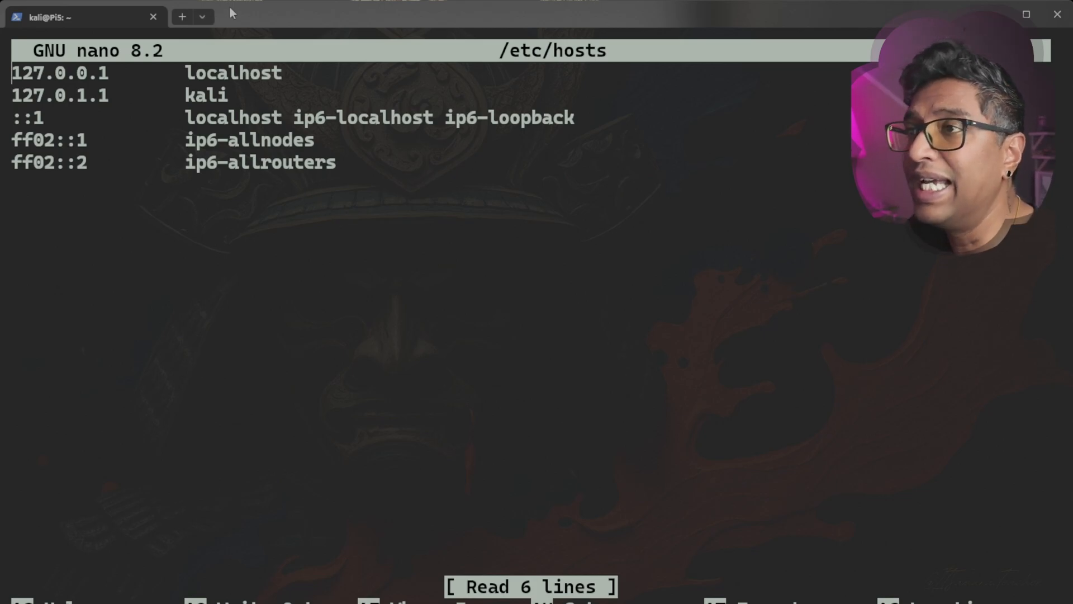
mouse_move(329, 219)
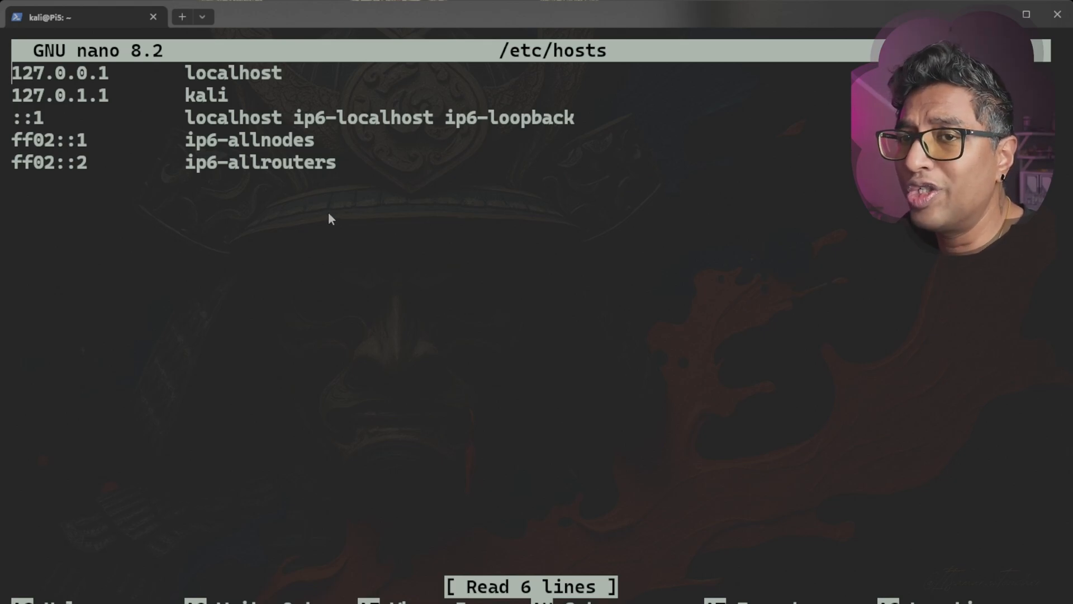
mouse_move(325, 226)
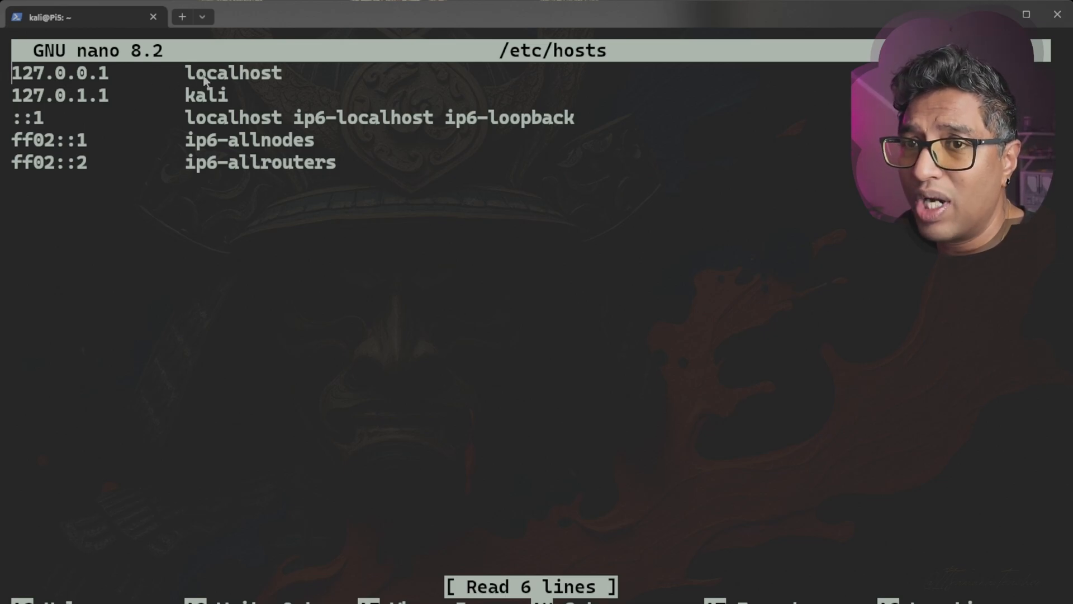
double_click(232, 72)
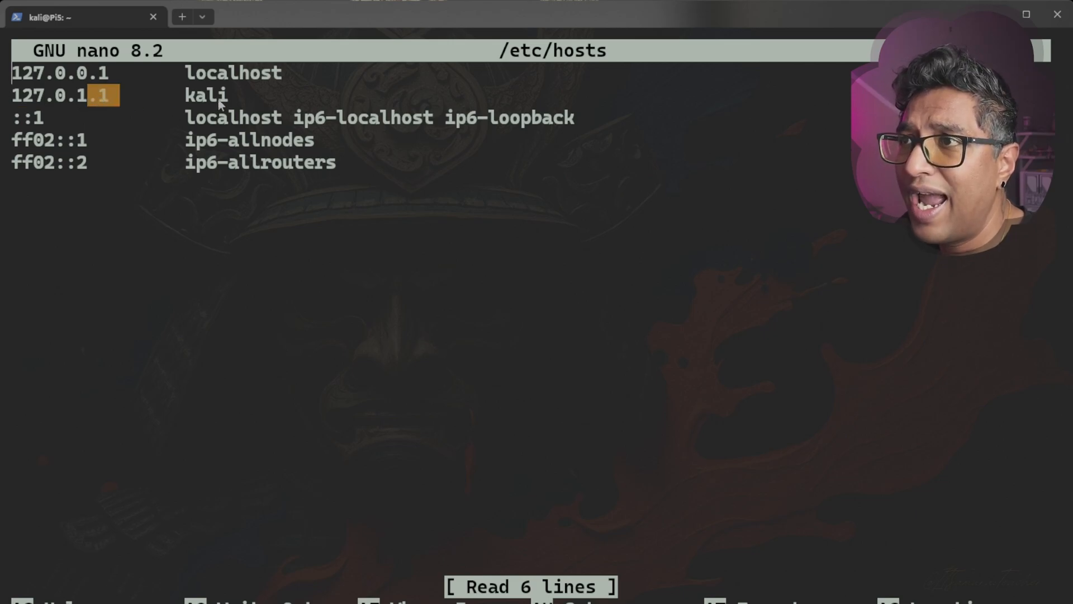
double_click(206, 94)
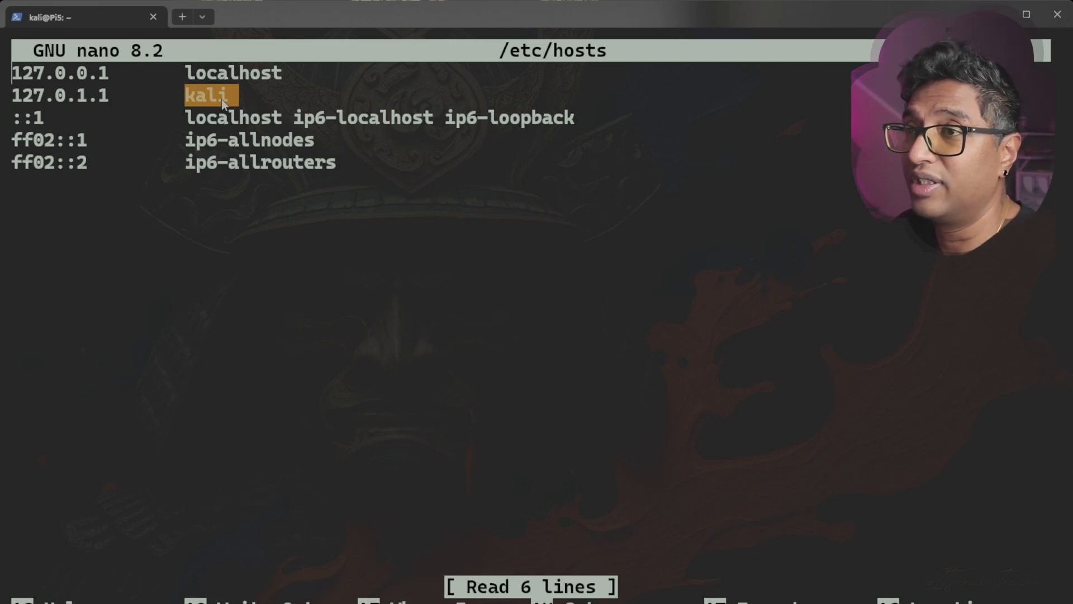
mouse_move(507, 361)
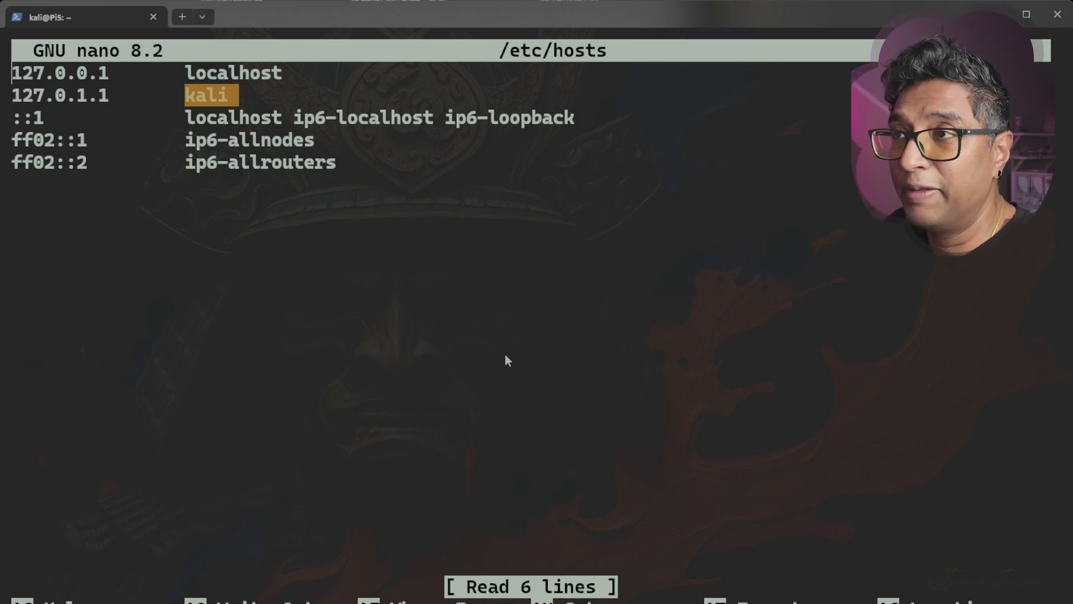
mouse_move(13, 99)
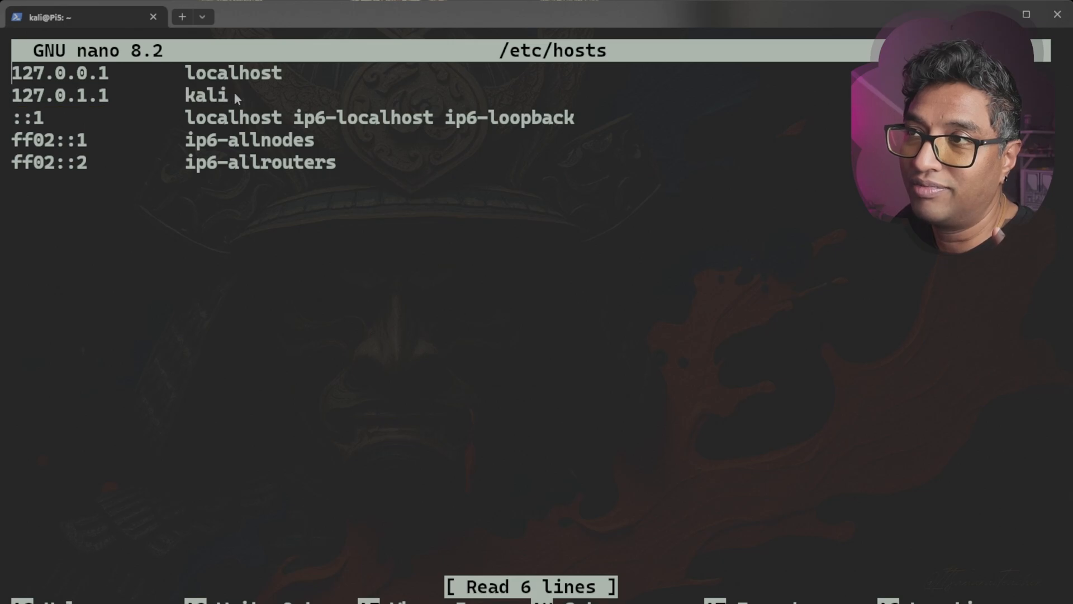
double_click(206, 94)
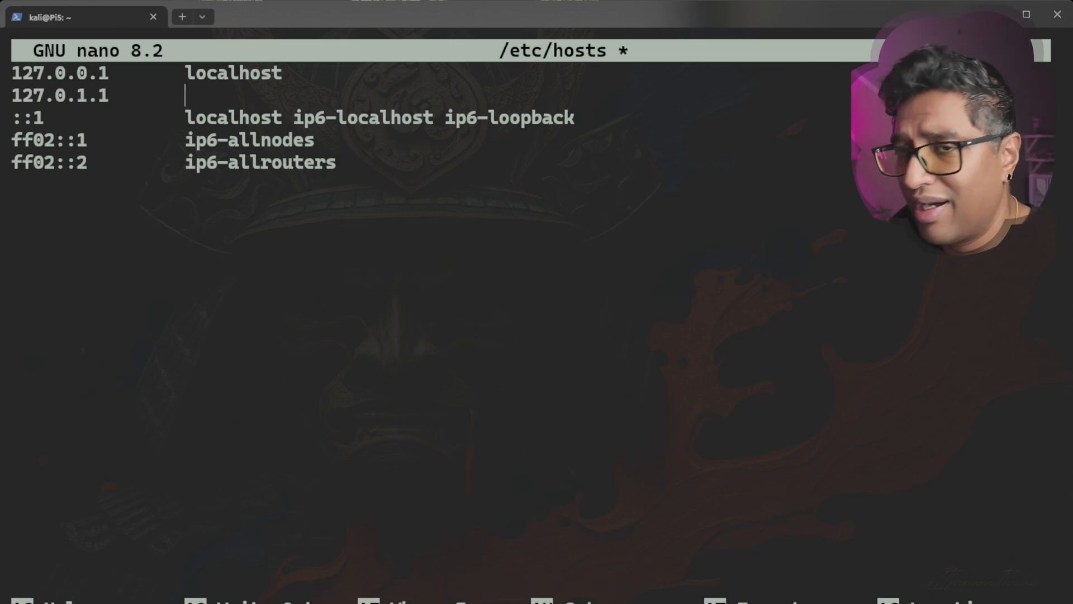
Replace kali with Pi5 on the 127.0.1.1 line and start writing /etc/hosts.
text(Pi5)
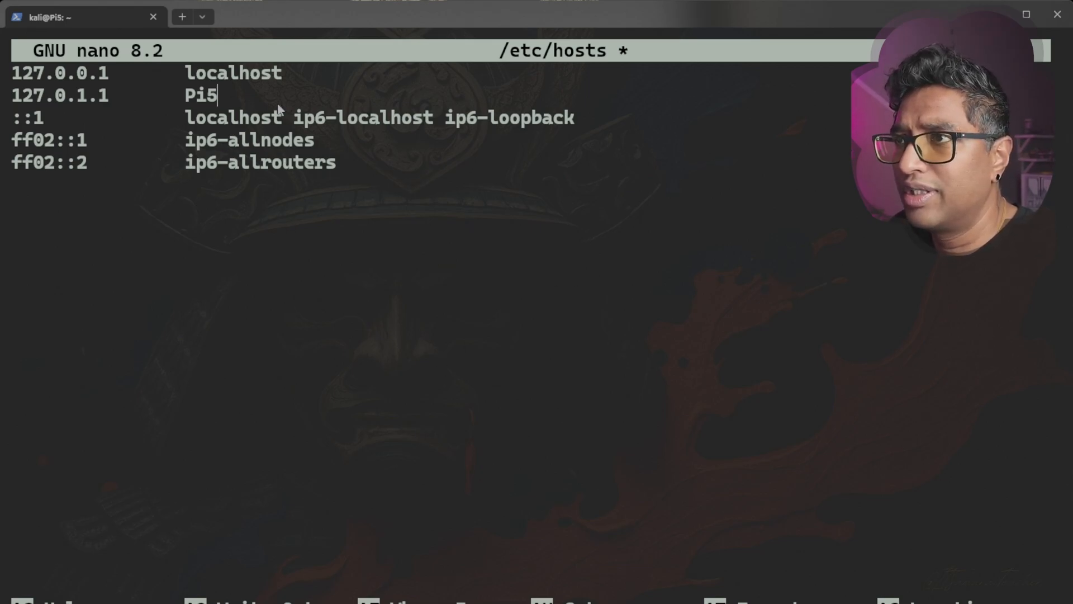
mouse_move(132, 313)
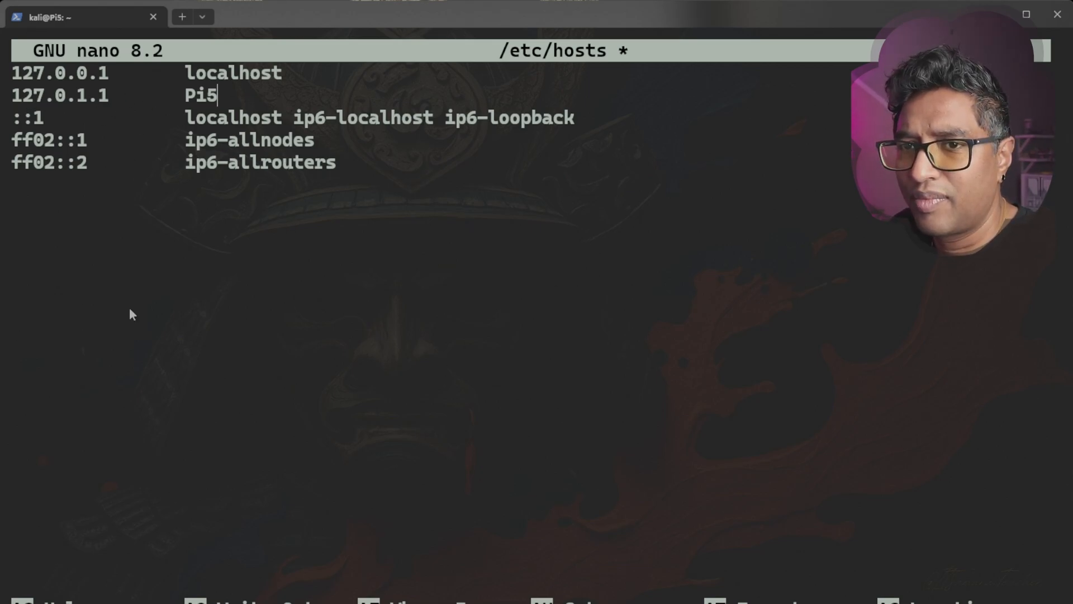
mouse_move(306, 280)
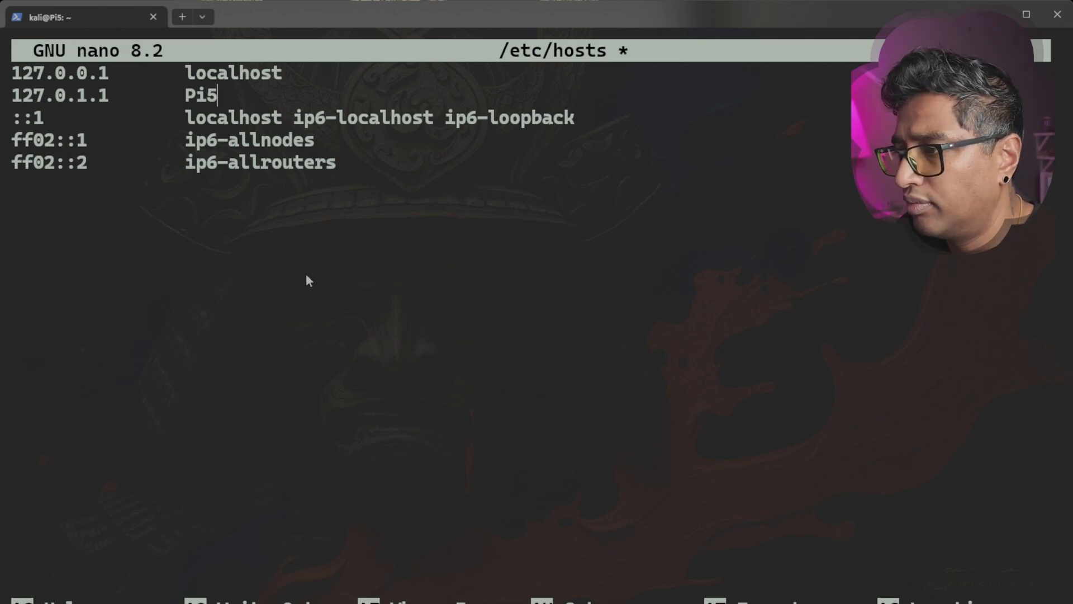
key(ctrl+o)
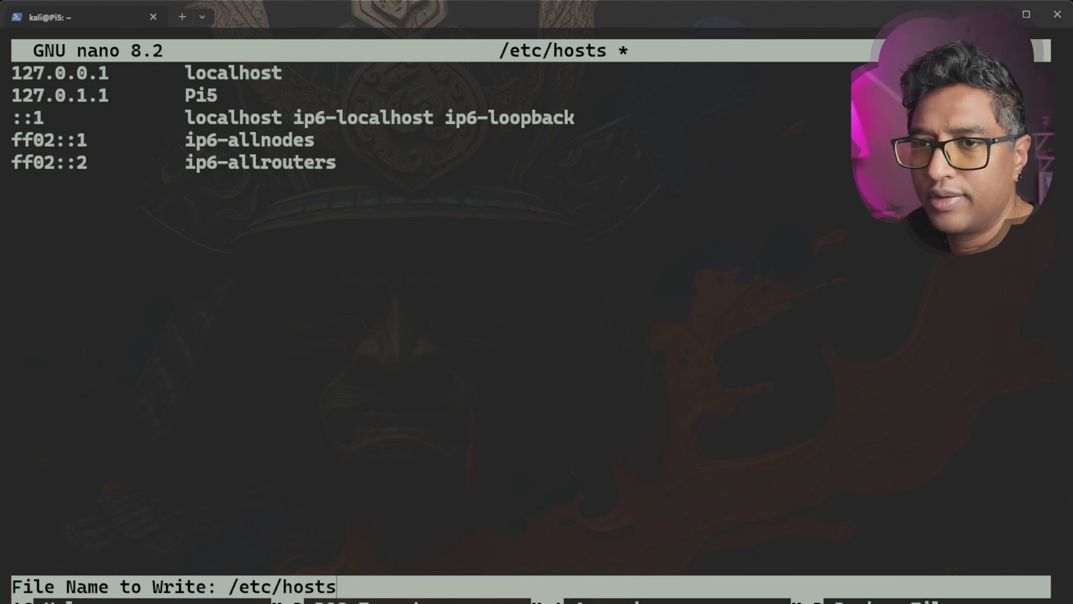
mouse_move(355, 503)
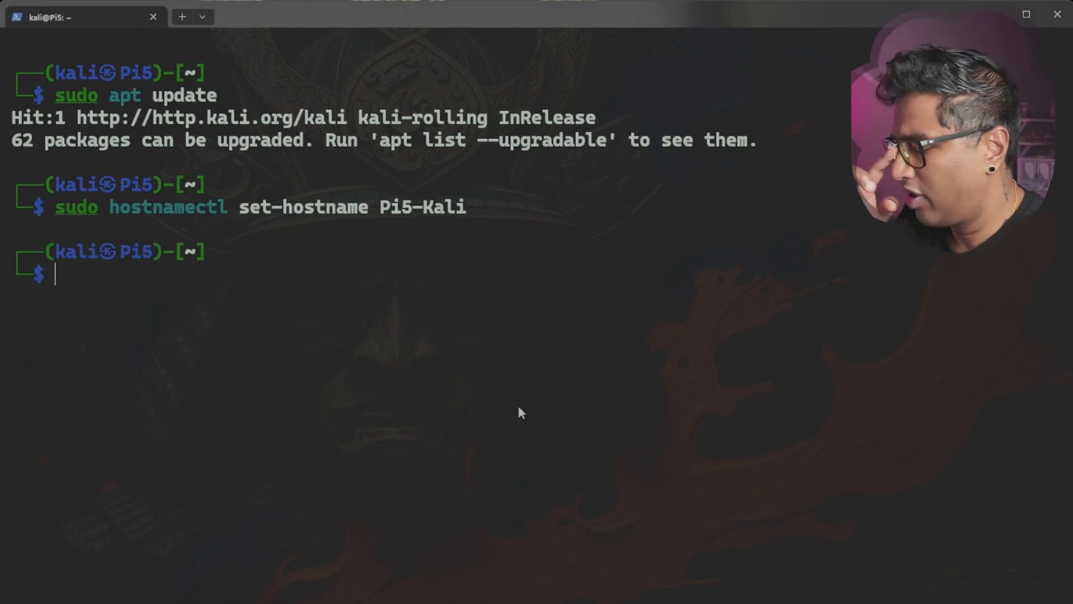
Run hostname to confirm the machine reports Pi5-Kali.
text(hostname)
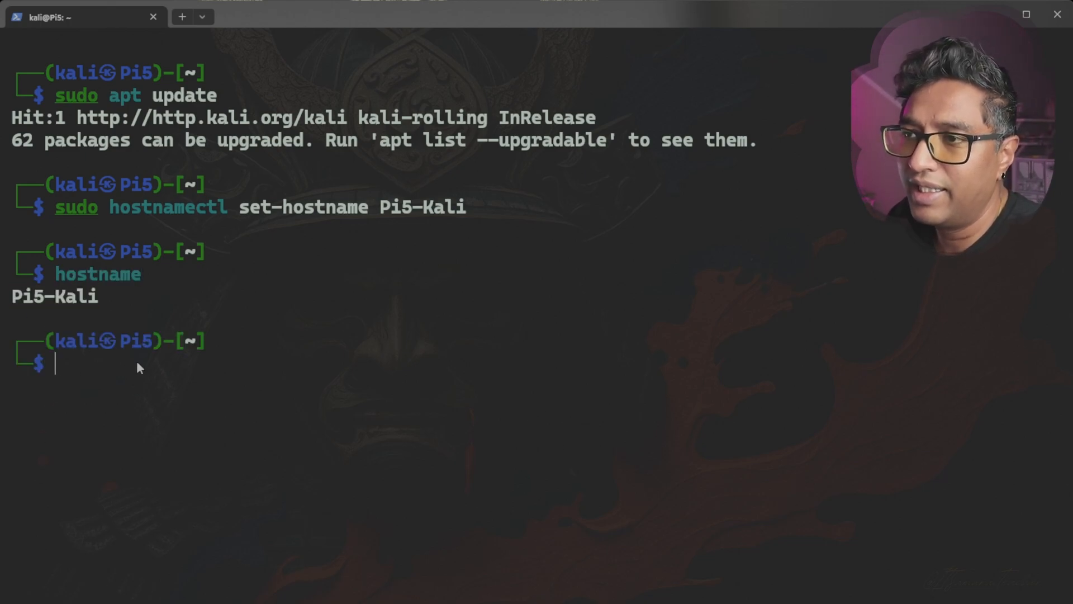
double_click(106, 341)
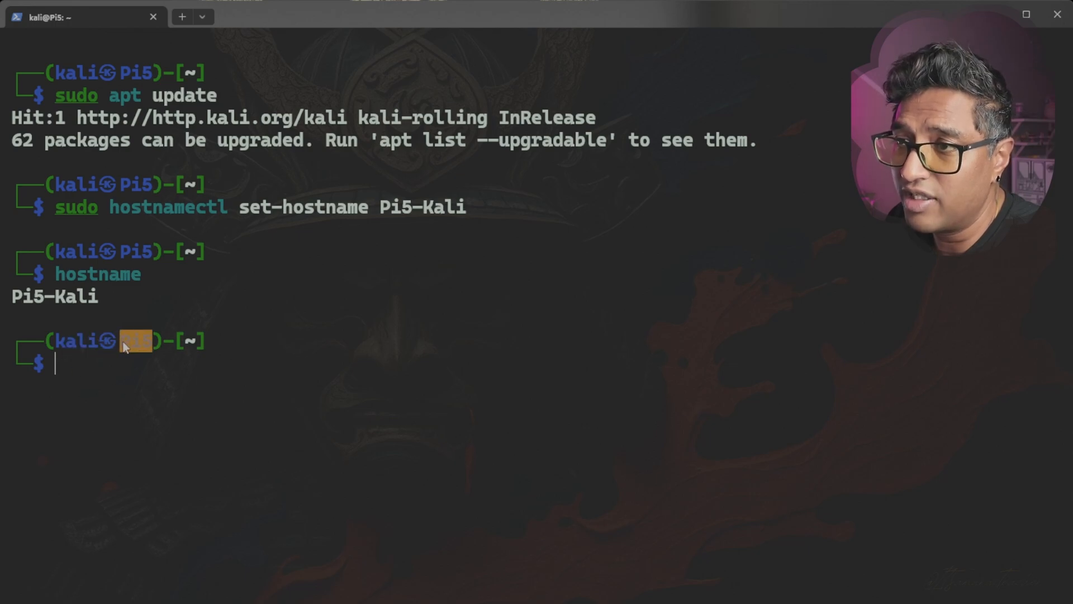
mouse_move(135, 362)
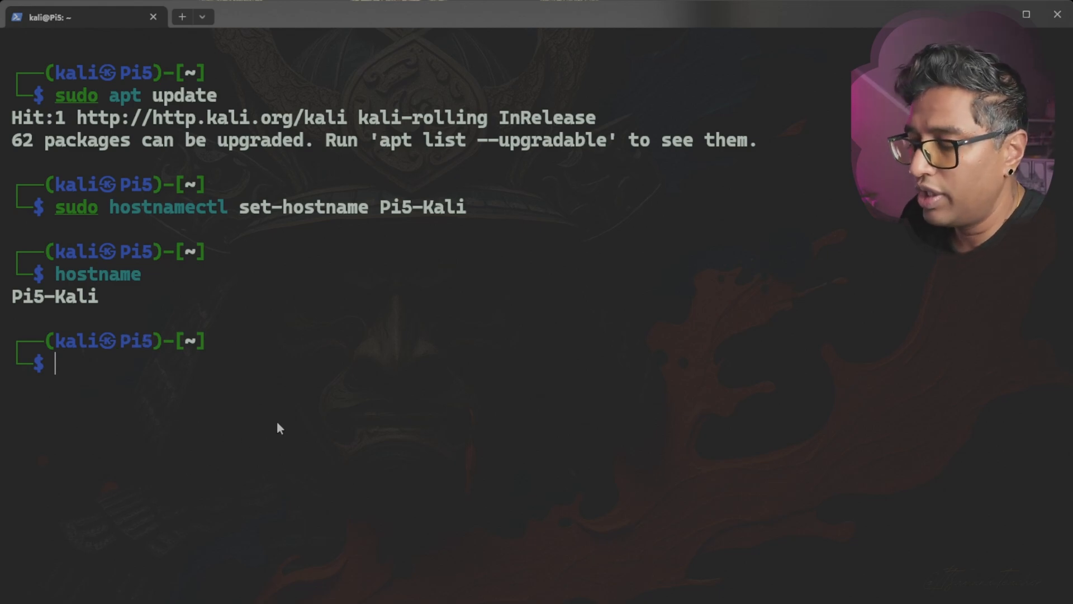
Run sudo systemctl restart systemd-hostnamed, which fails to resolve host Pi5-Kali.
text(sudo systemctl status ssh)
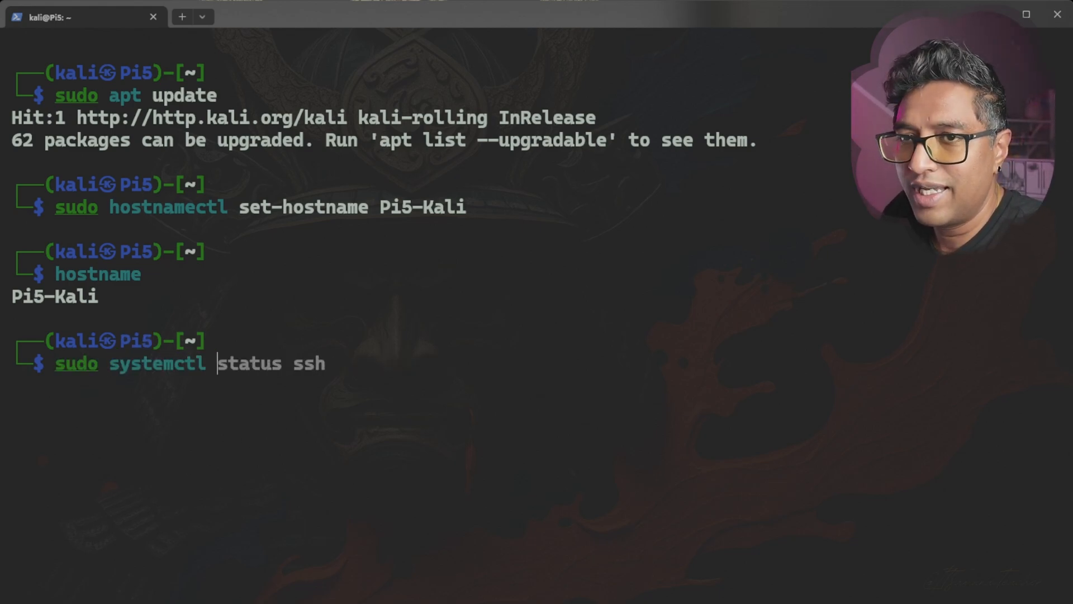
text(restart)
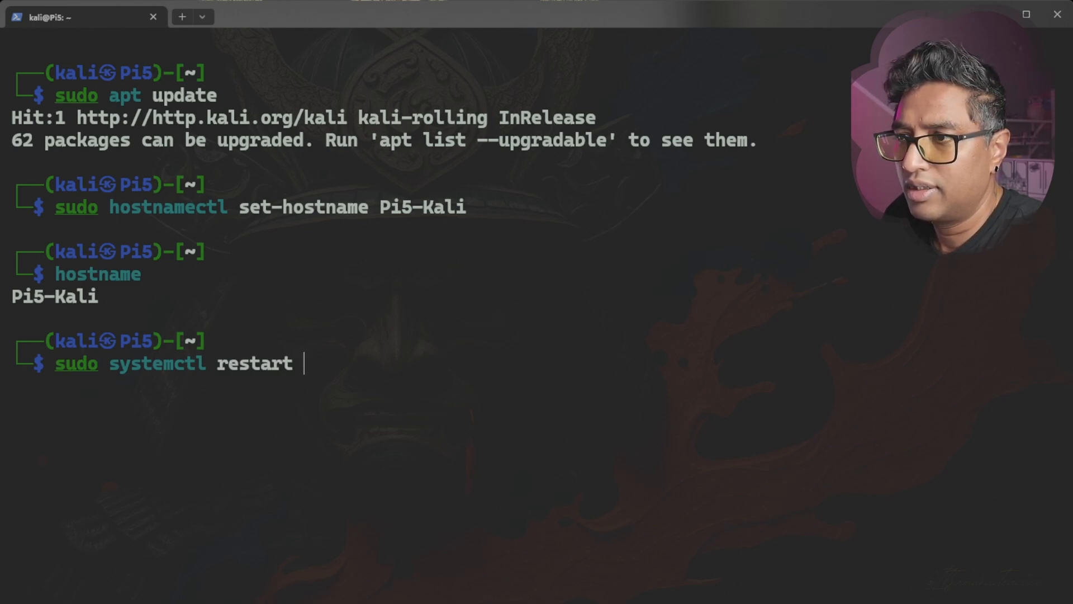
text(sys)
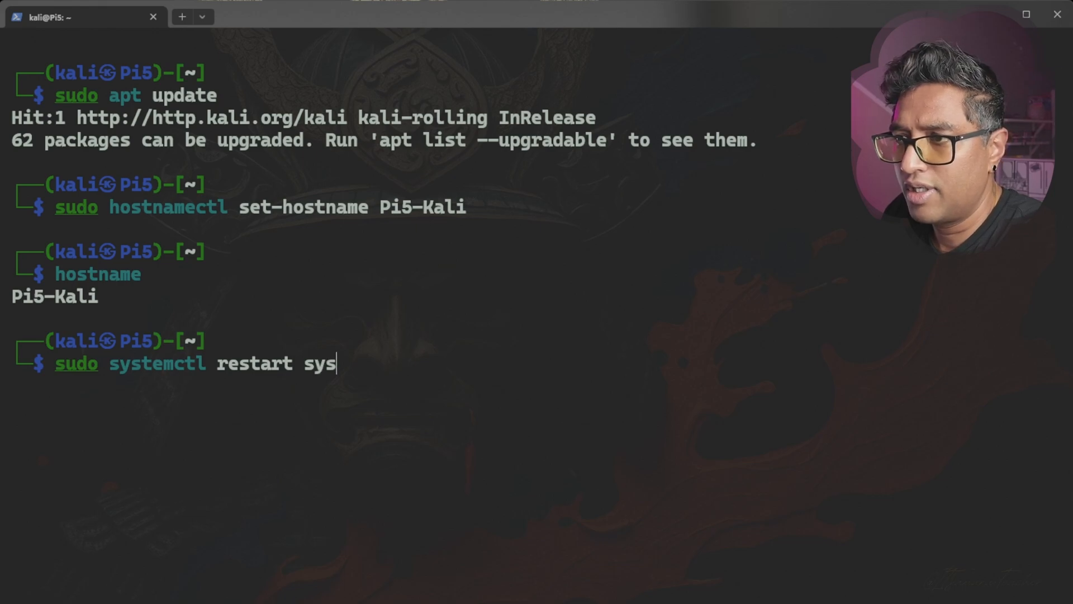
text(tem)
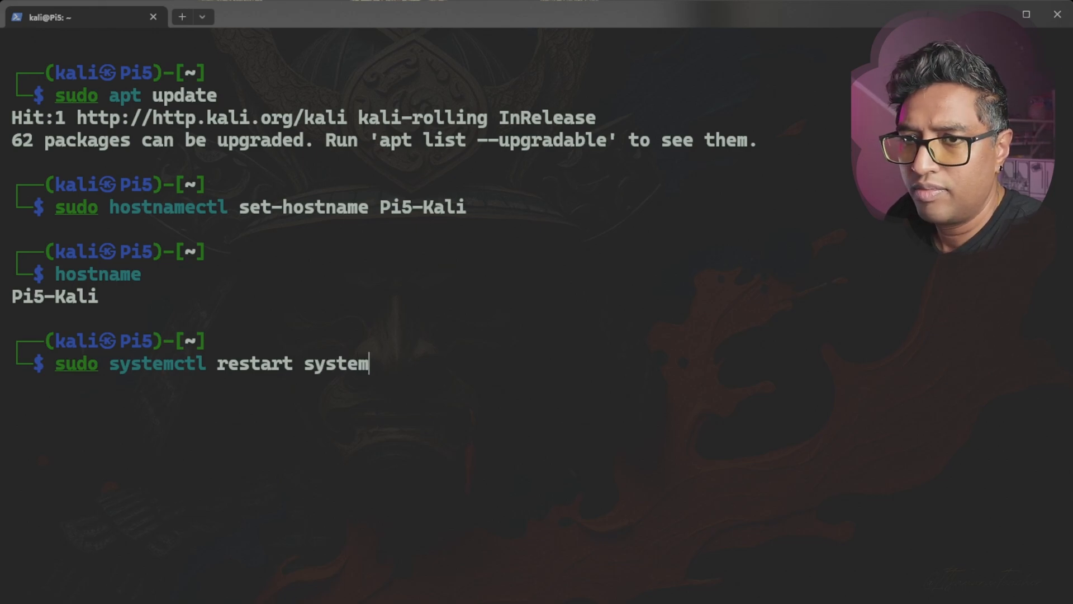
text(d-host)
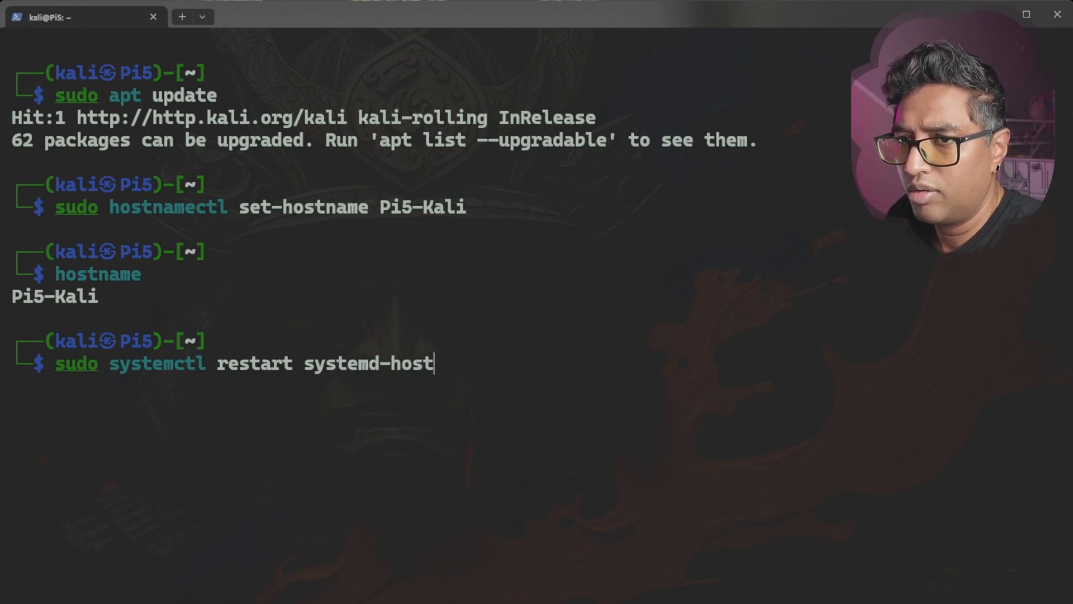
text(named)
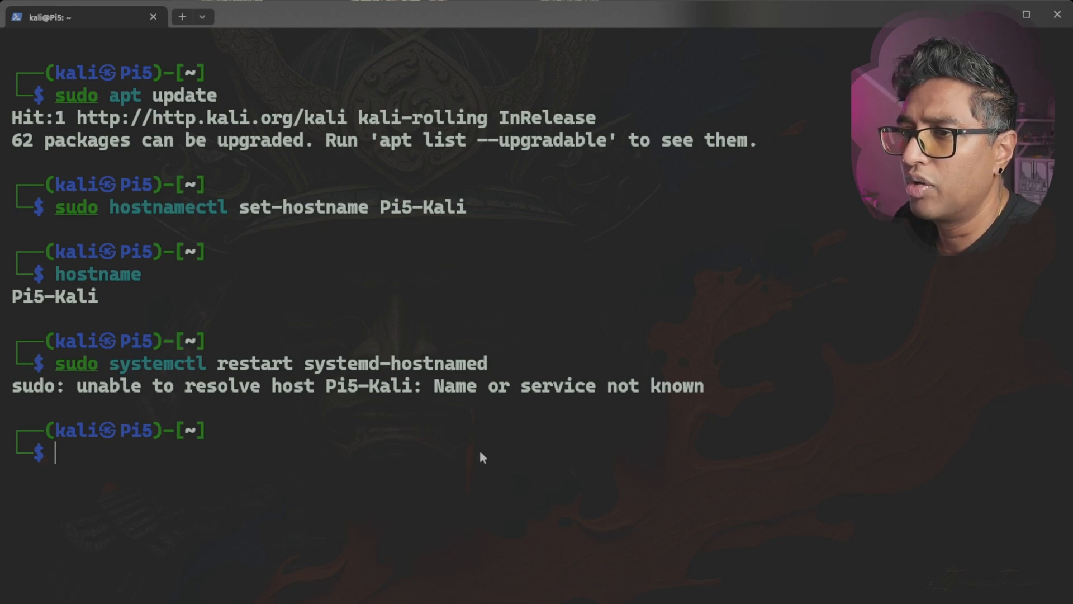
mouse_move(449, 458)
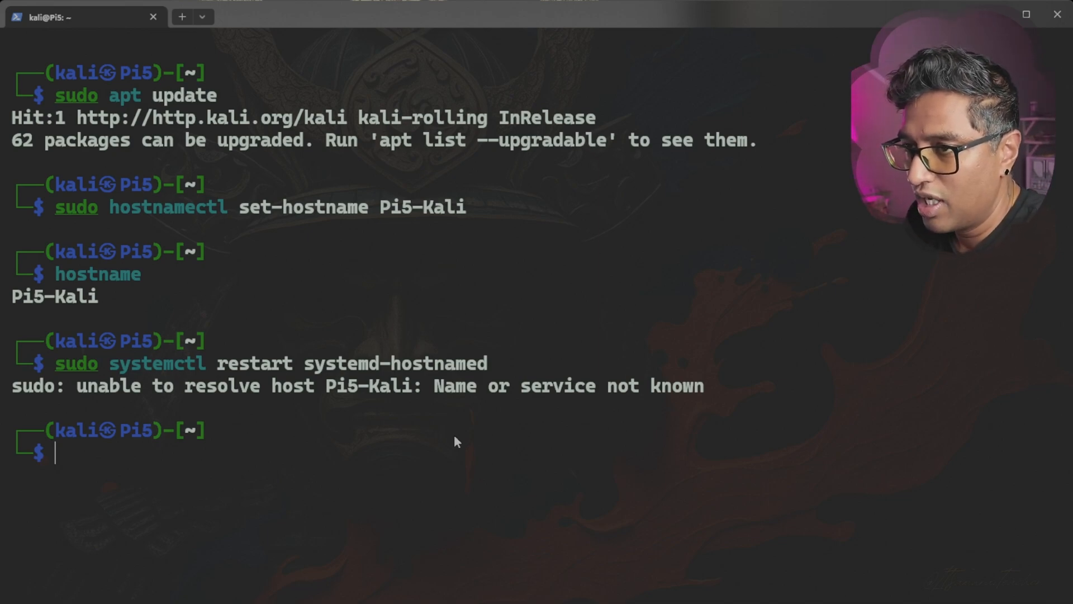
Enter sudo apt update at the prompt.
text(sudo apt update)
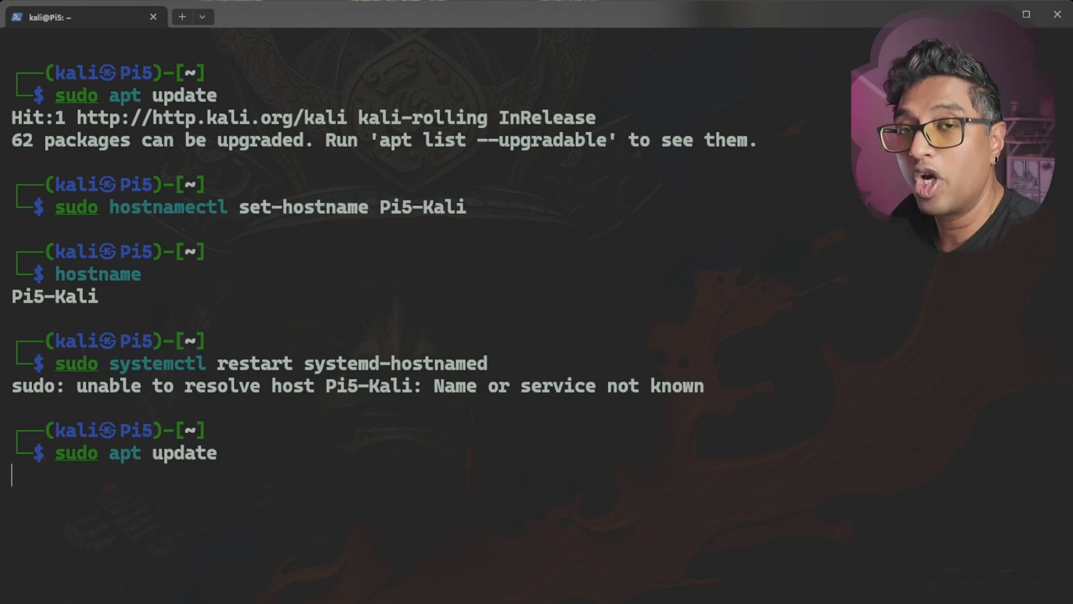
Run apt update and highlight the 'unable to resolve host Pi5-Kali' warning it prints.
key(Return)
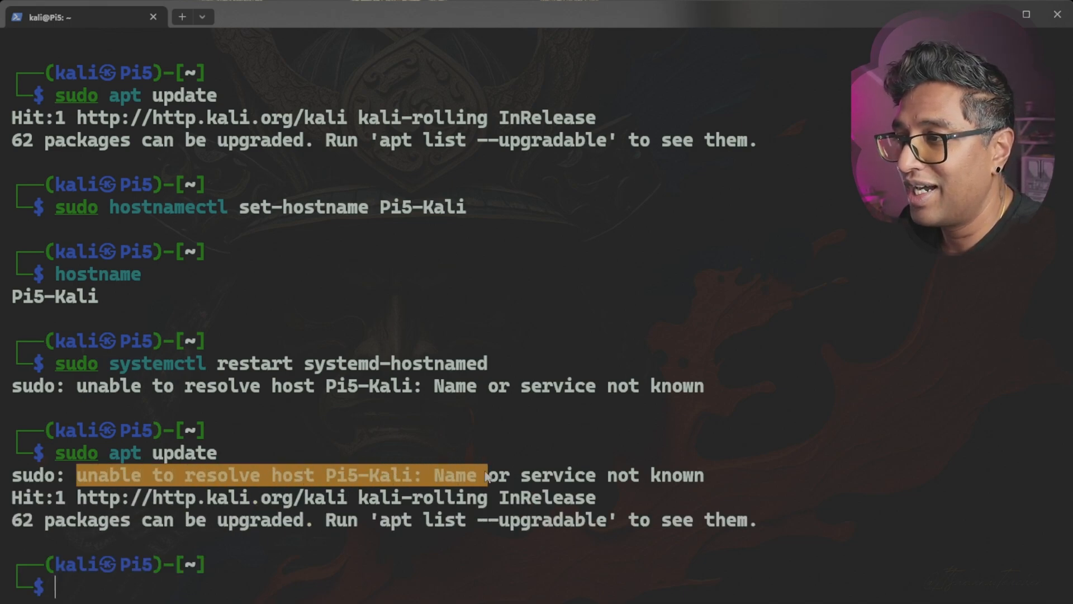
drag(487, 475, 706, 475)
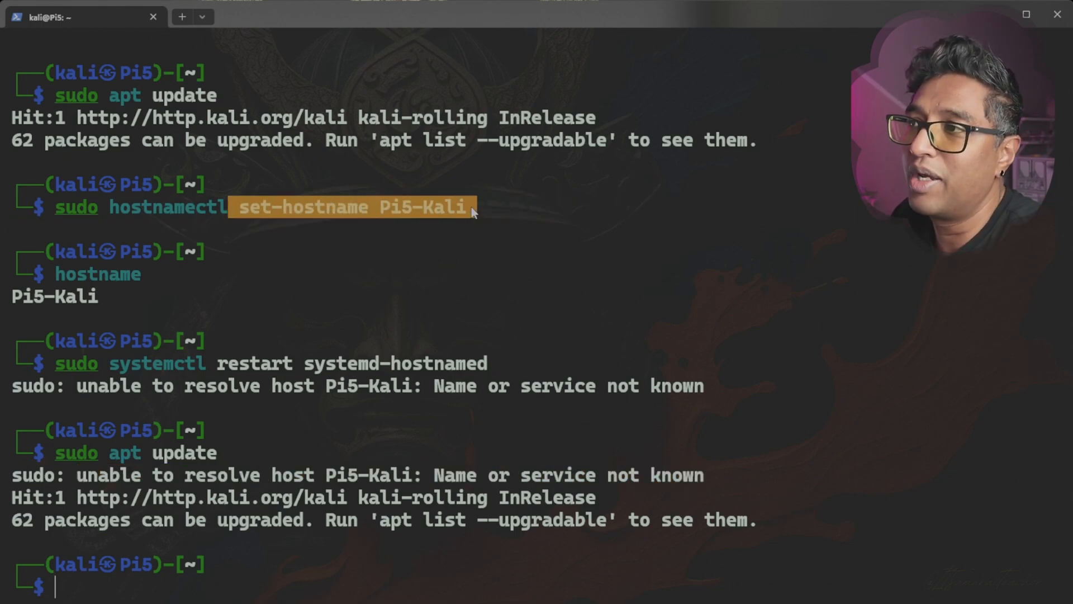
mouse_move(470, 222)
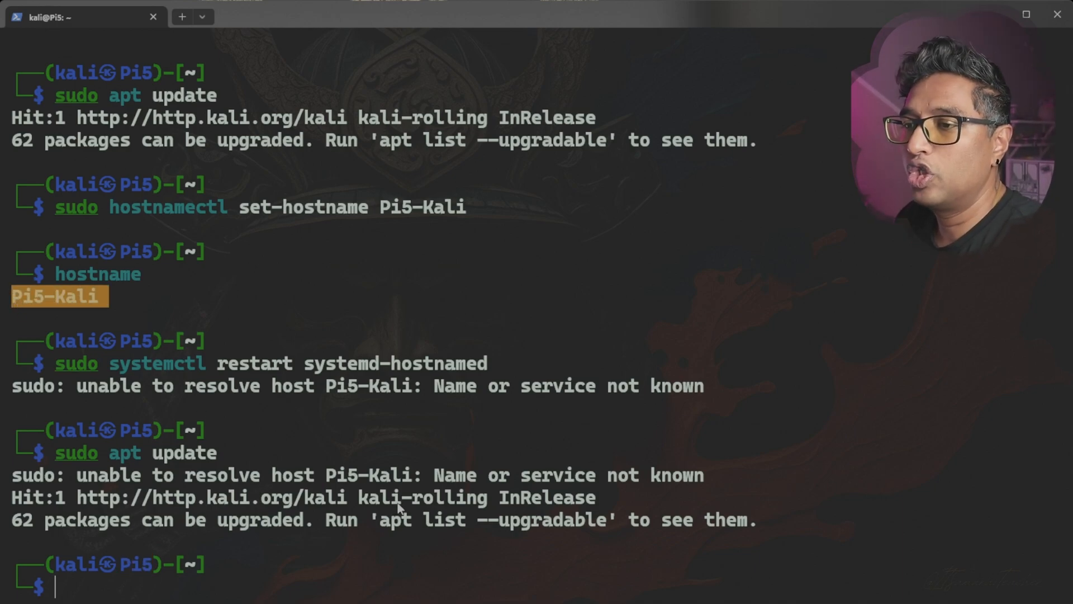
mouse_move(363, 562)
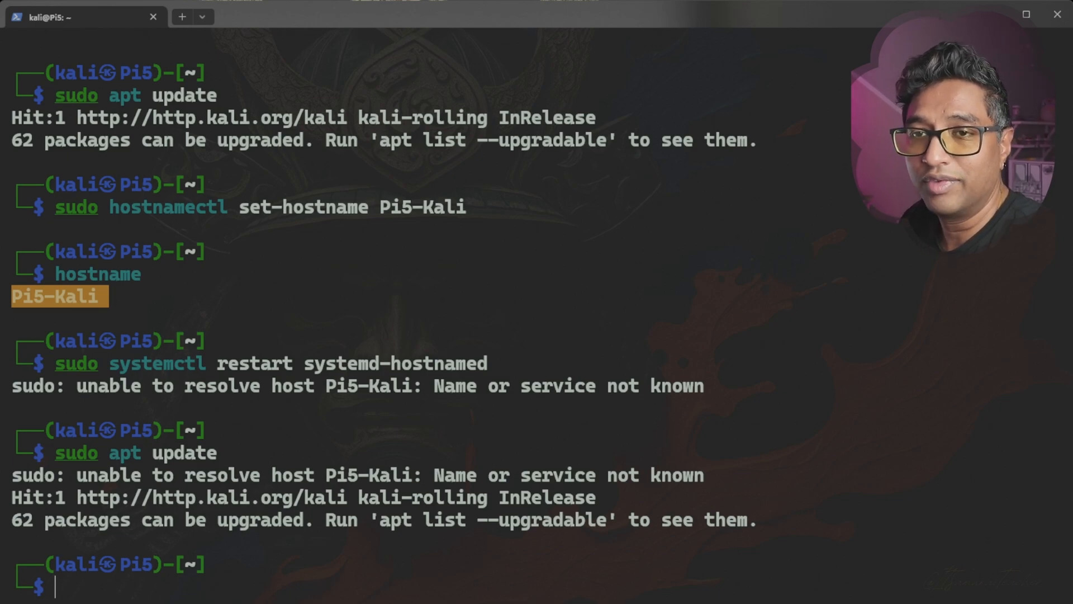
text(sudo apt update)
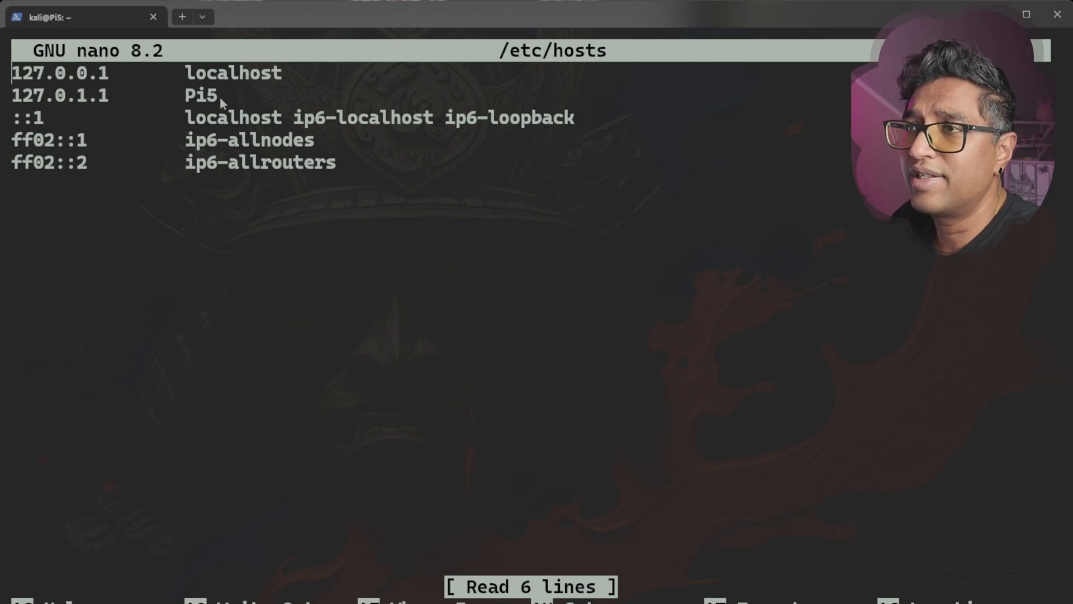
Select the stale Pi5 hostname on the 127.0.1.1 line for replacement.
double_click(202, 95)
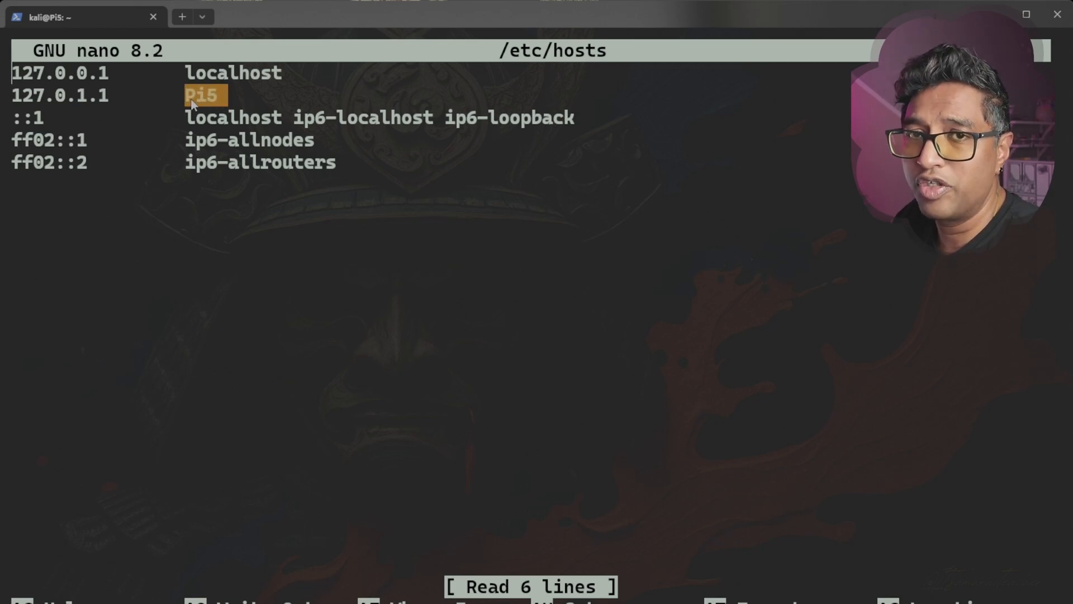
mouse_move(413, 381)
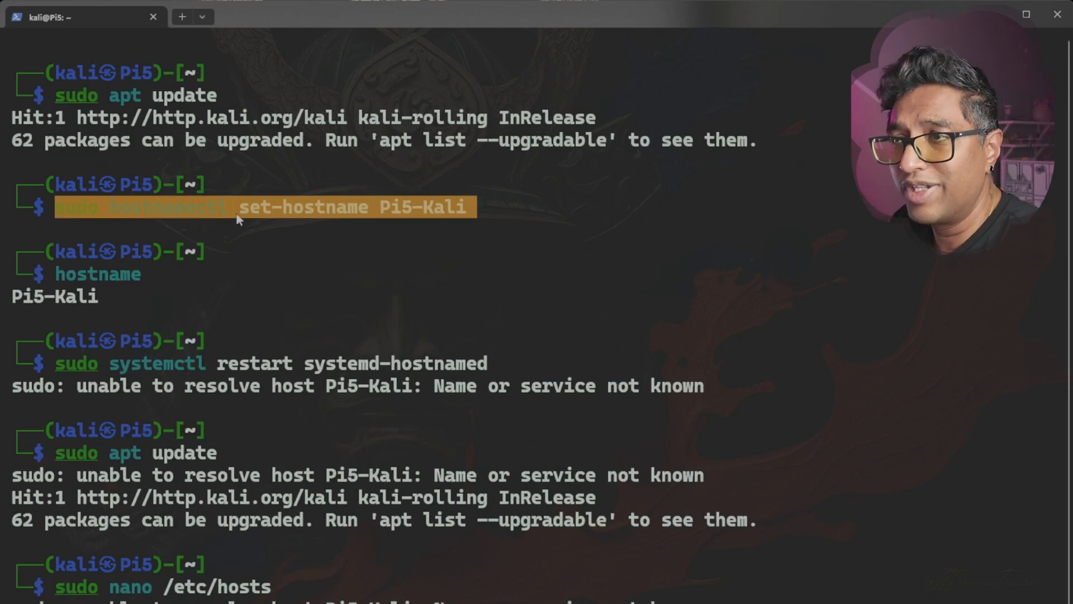
scroll(down, 3)
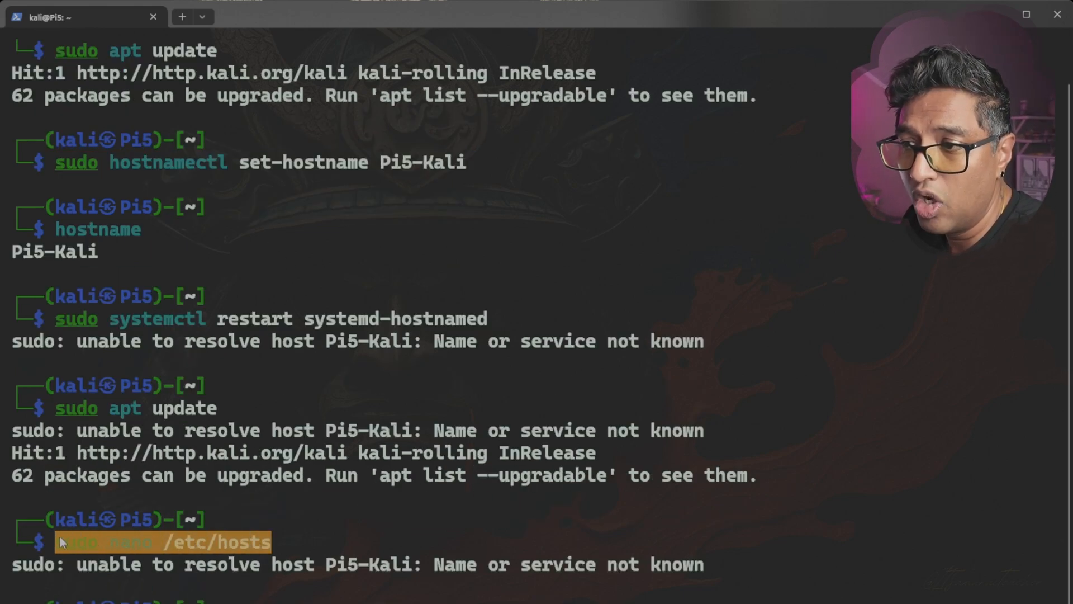
mouse_move(74, 527)
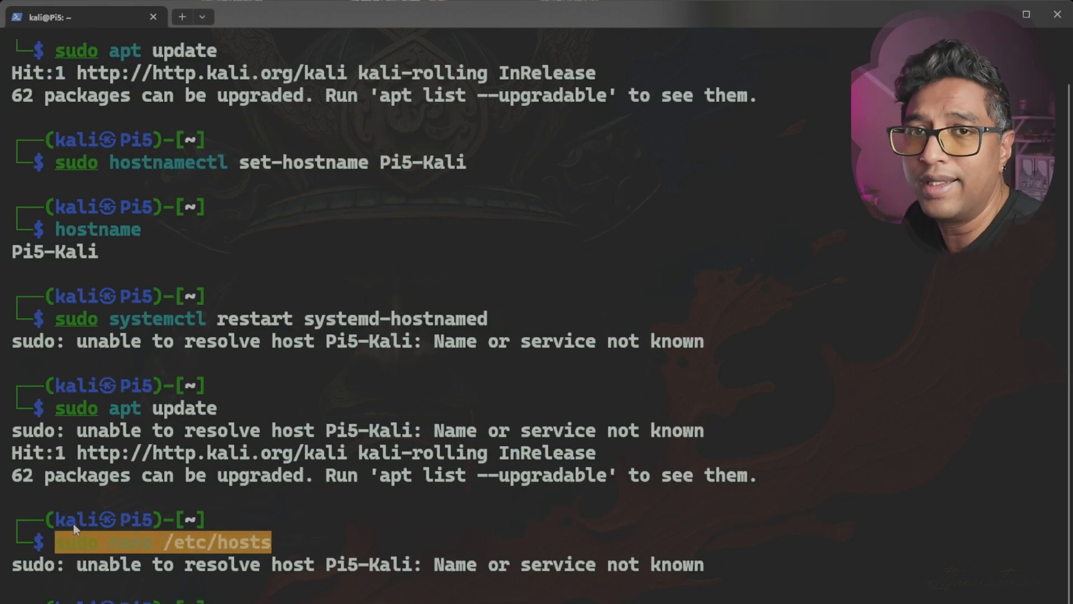